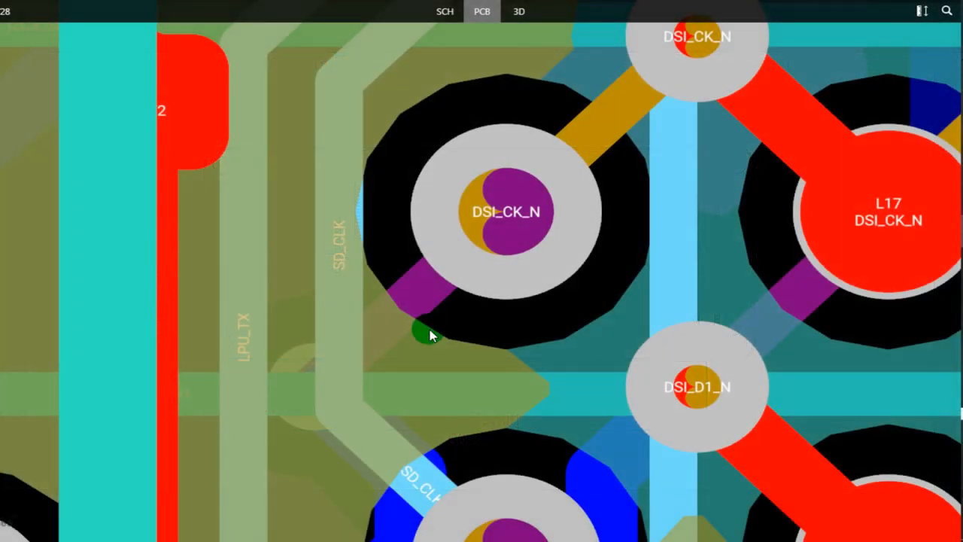
{"action": "scroll", "scroll_direction": "down", "scroll_amount": 3}
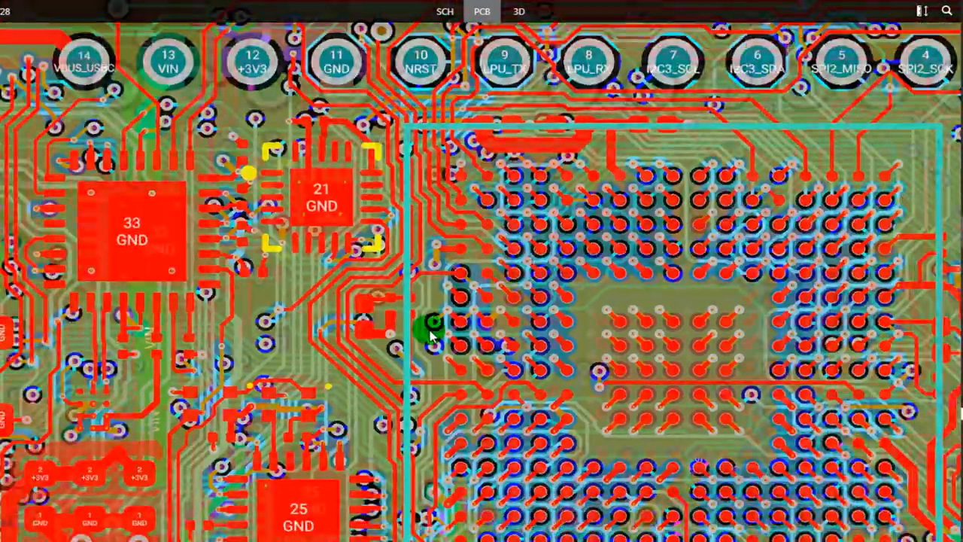
{"action": "scroll", "scroll_direction": "down", "scroll_amount": 3}
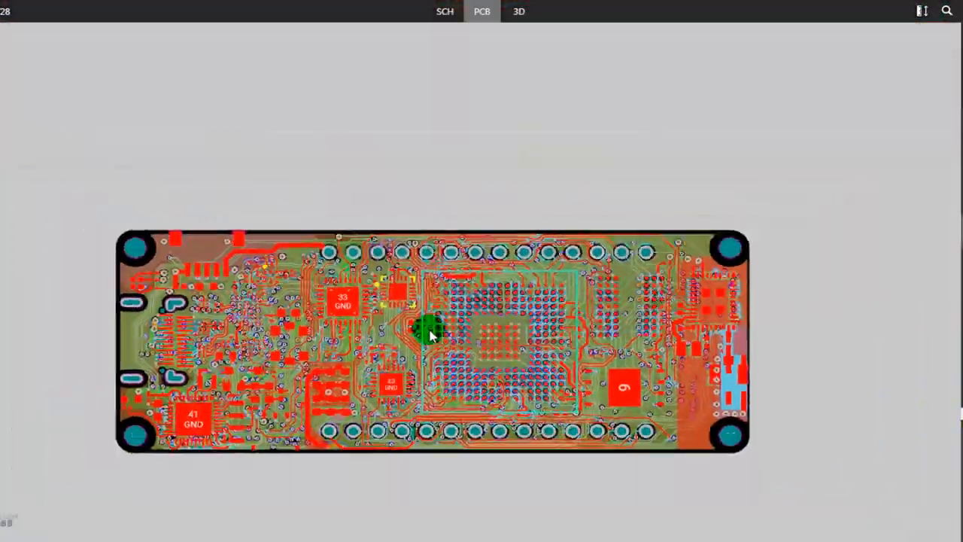